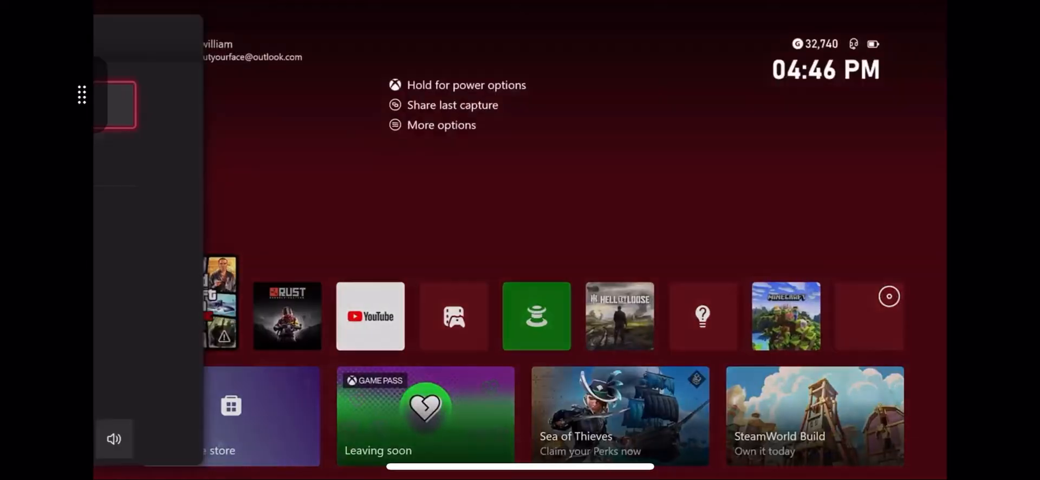
# - Show the Share to options for the most recent game capture from the guide
pyautogui.click(303, 38)
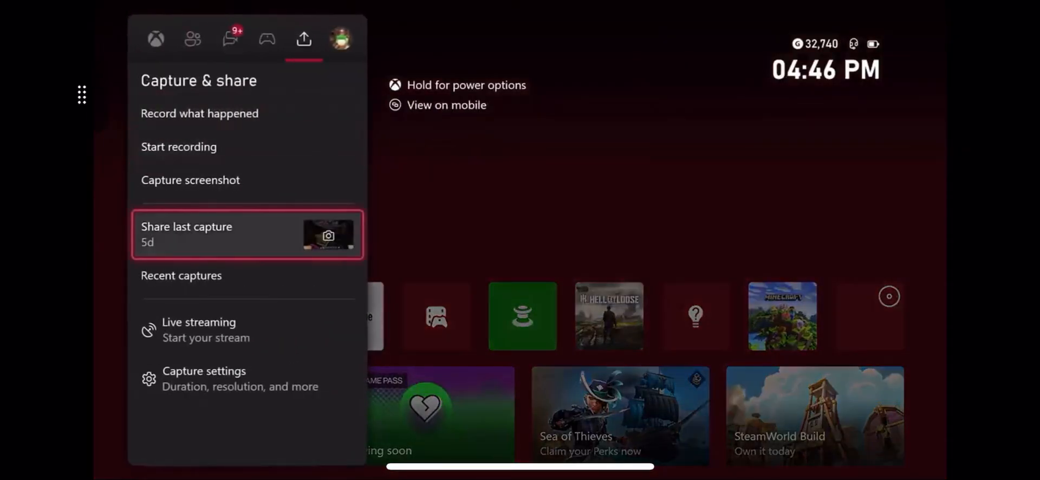
pyautogui.click(247, 234)
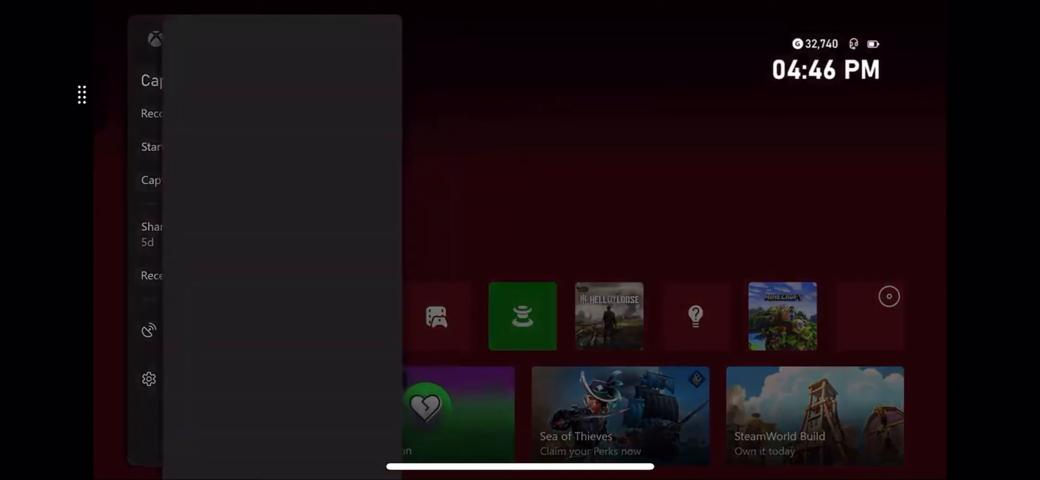
pyautogui.click(151, 233)
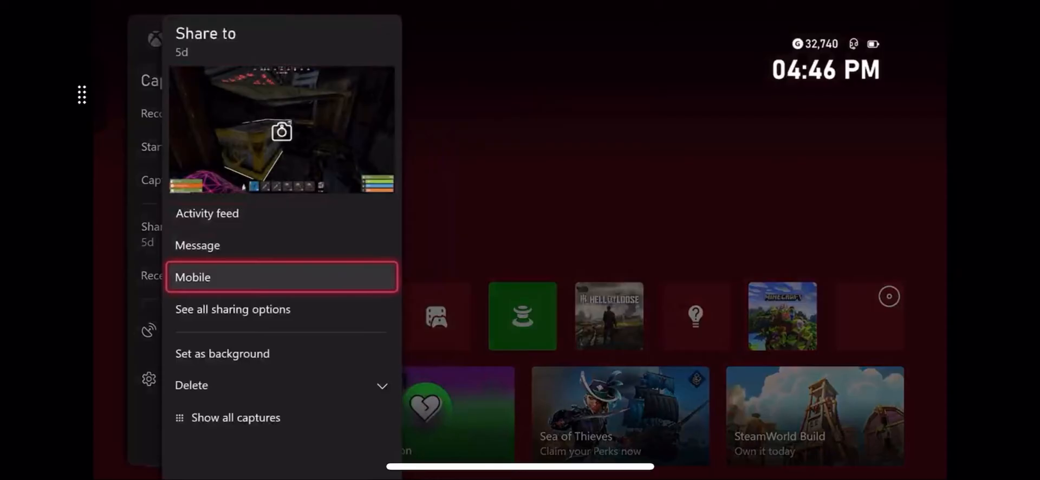
pyautogui.moveTo(222, 353)
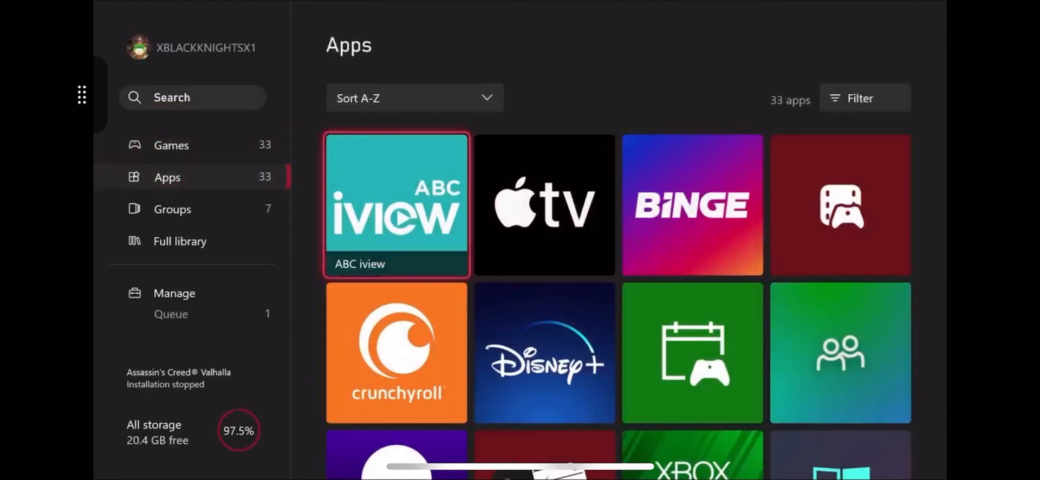
# - Scroll the apps library down to reach and launch Microsoft Edge
pyautogui.scroll(-3)
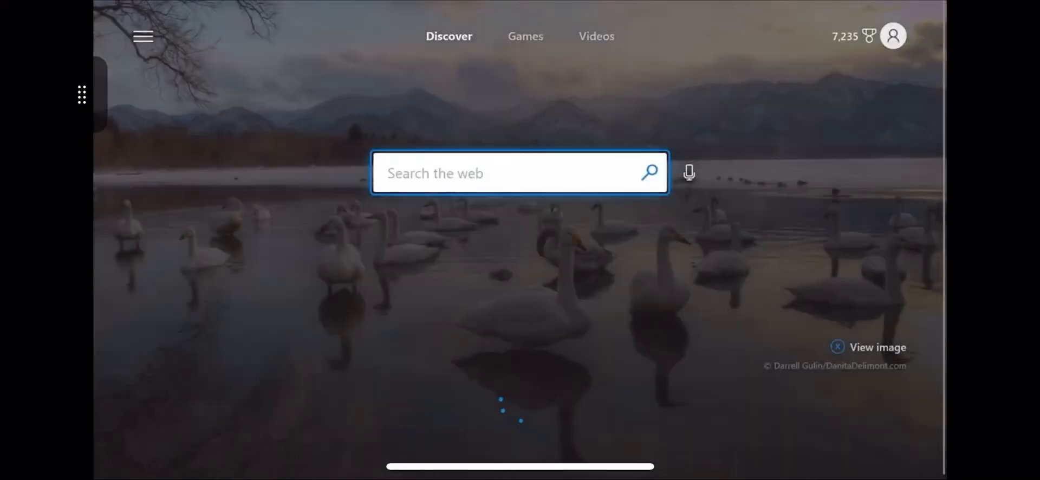
# - Search Bing for 'chicken' and bring up options for a chicken photo result
pyautogui.click(519, 173)
pyautogui.write('Ch')
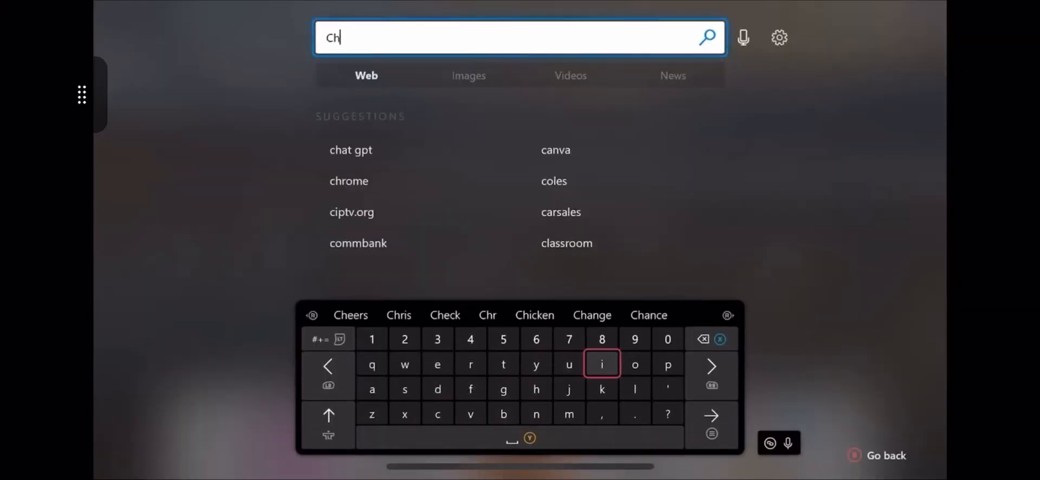
pyautogui.click(601, 365)
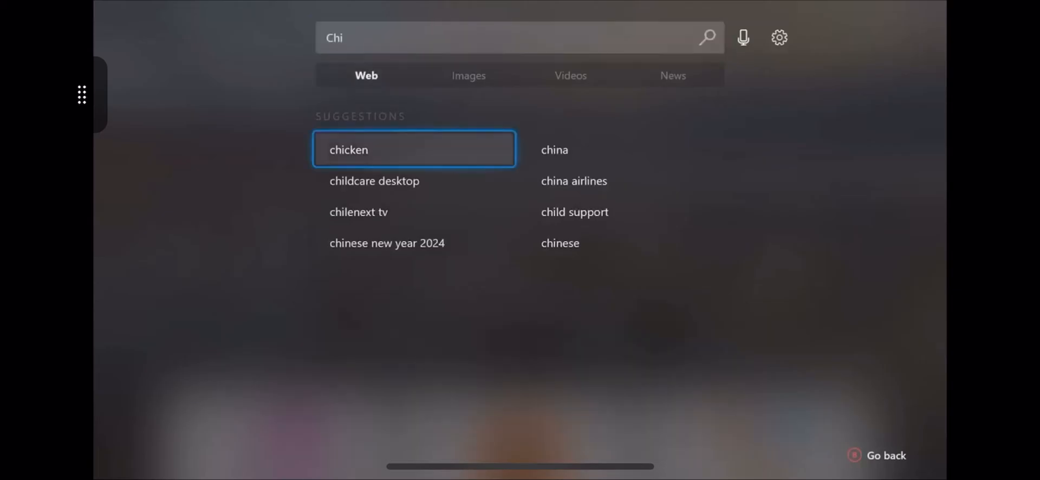
pyautogui.click(413, 150)
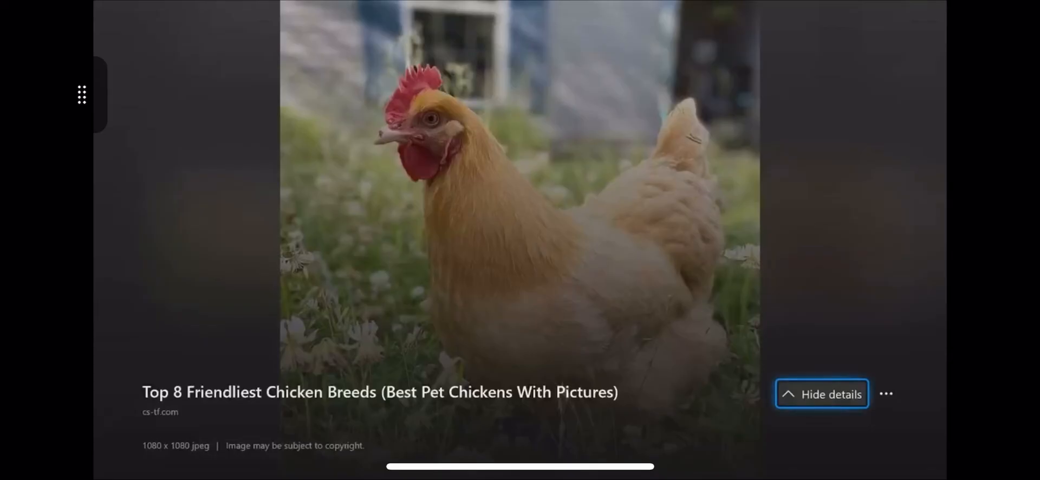
pyautogui.click(886, 393)
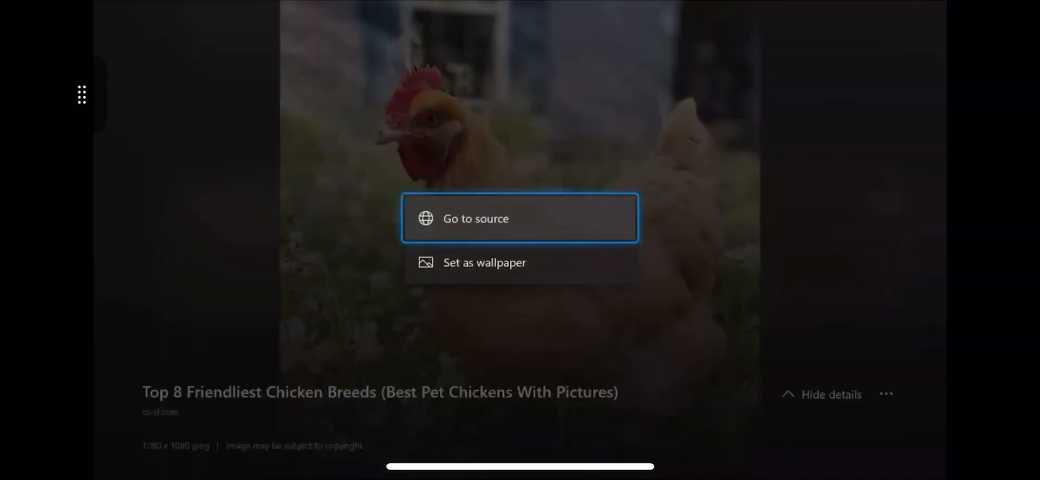